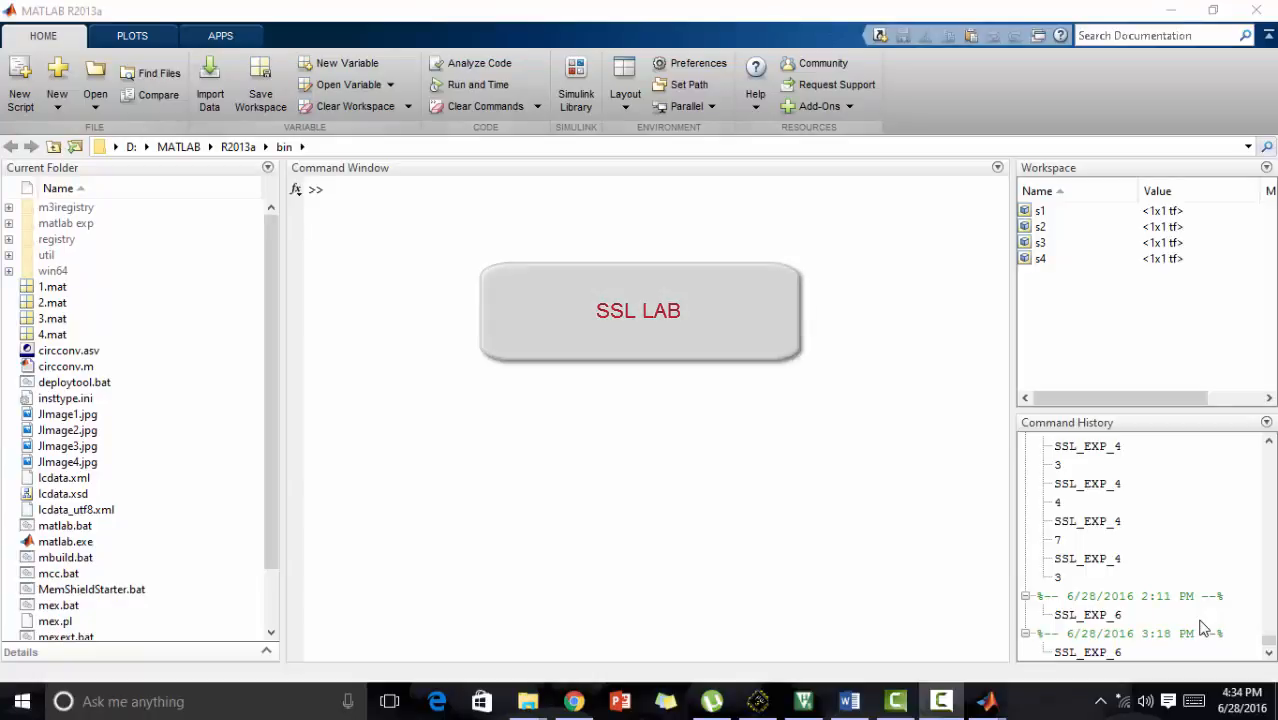
# Step: Open the SSL_EXP_6.m script defining the four transfer functions in the Editor
pyautogui.click(638, 310)
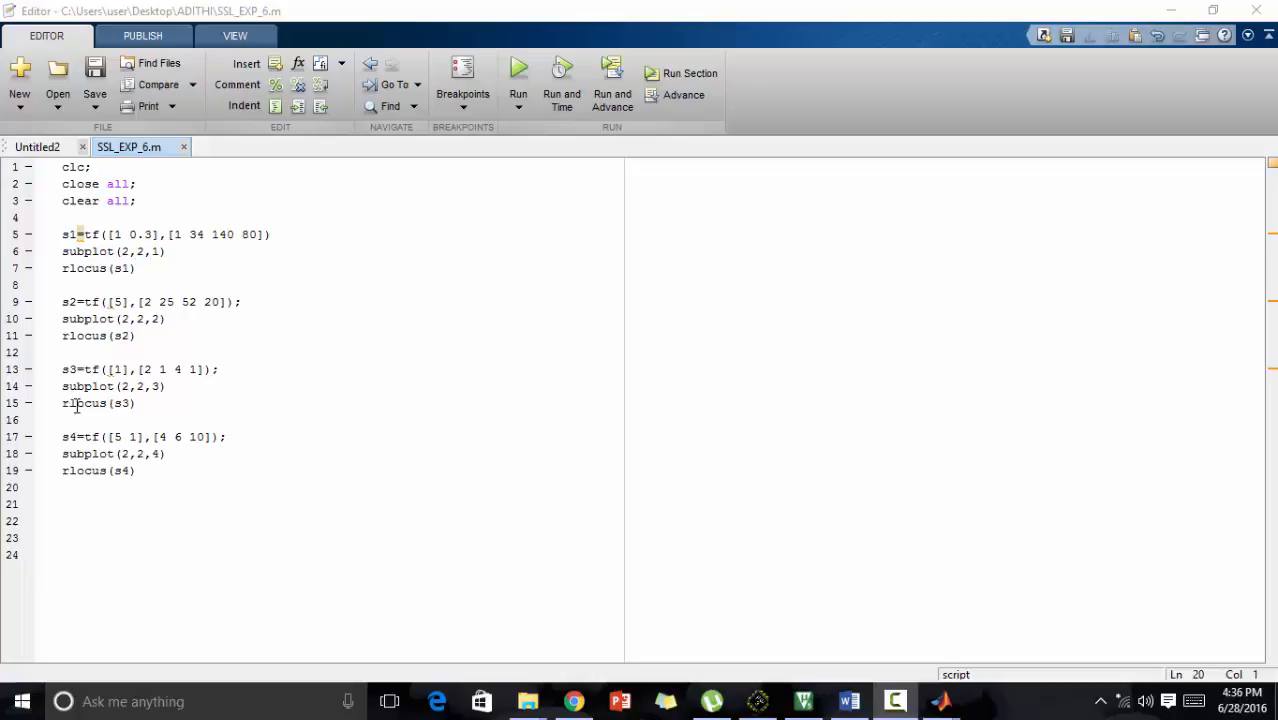
pyautogui.moveTo(372, 268)
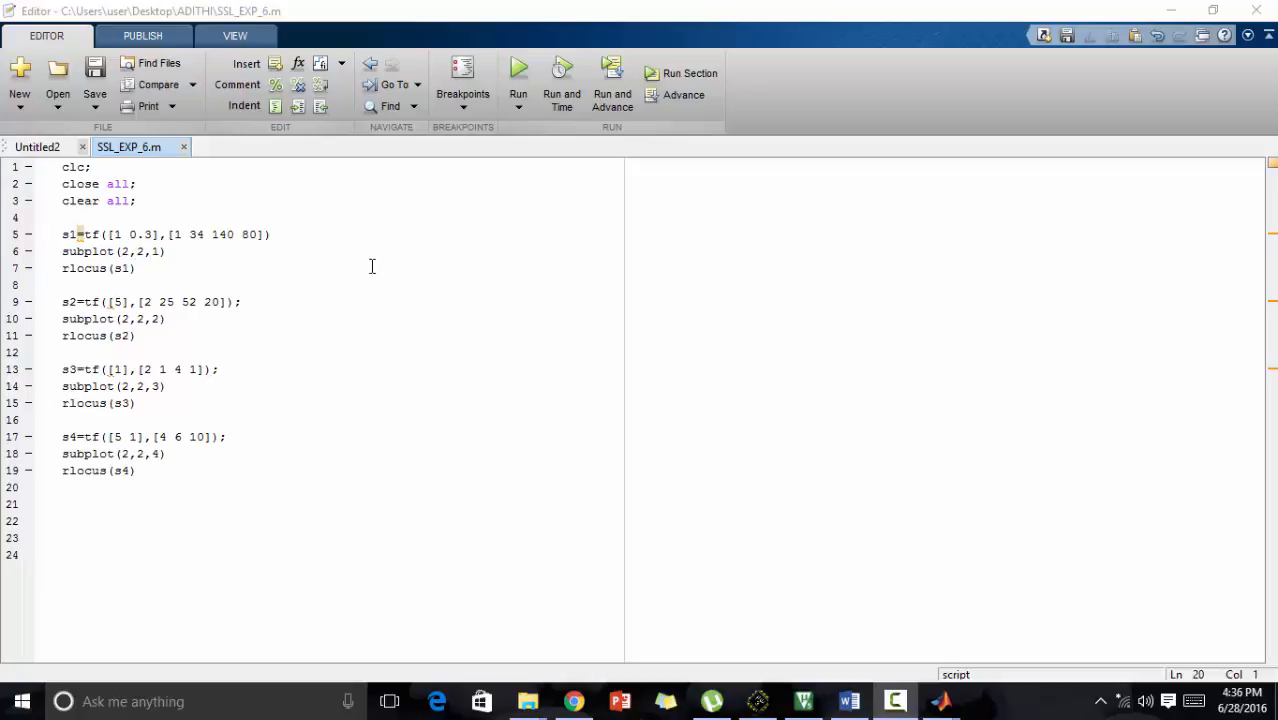
pyautogui.click(112, 184)
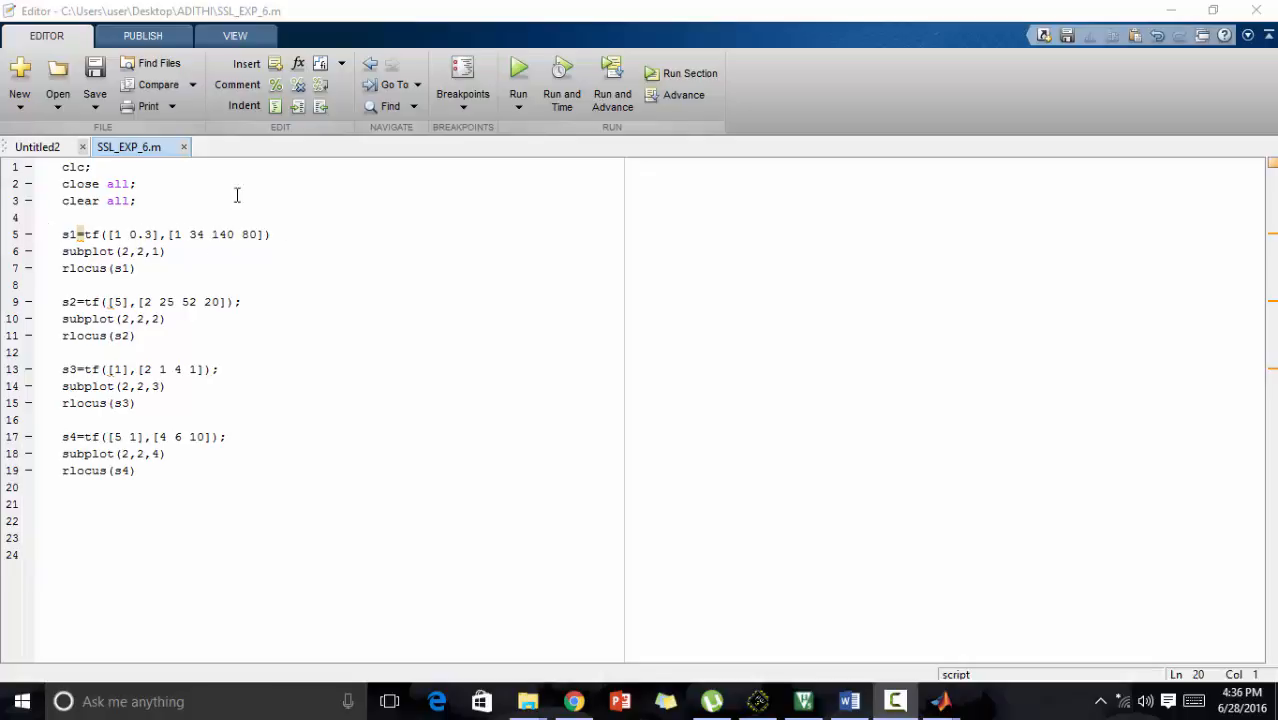
pyautogui.moveTo(108, 244)
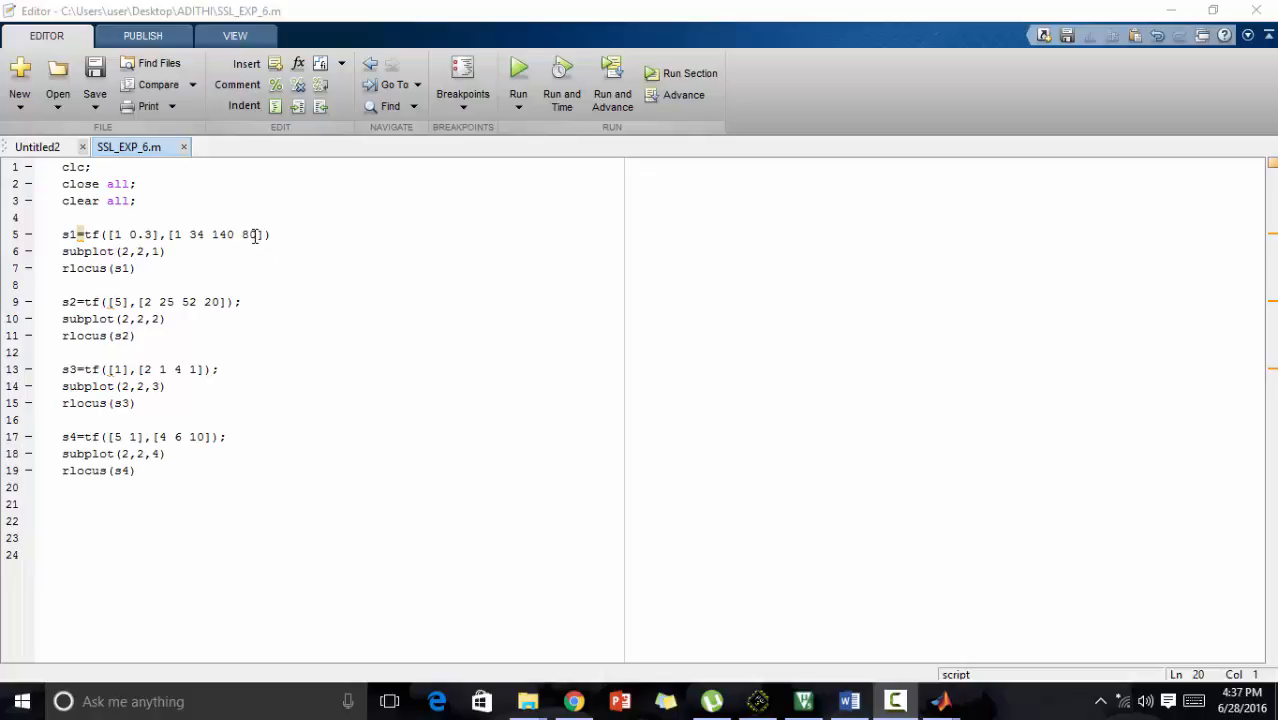
pyautogui.moveTo(268, 236)
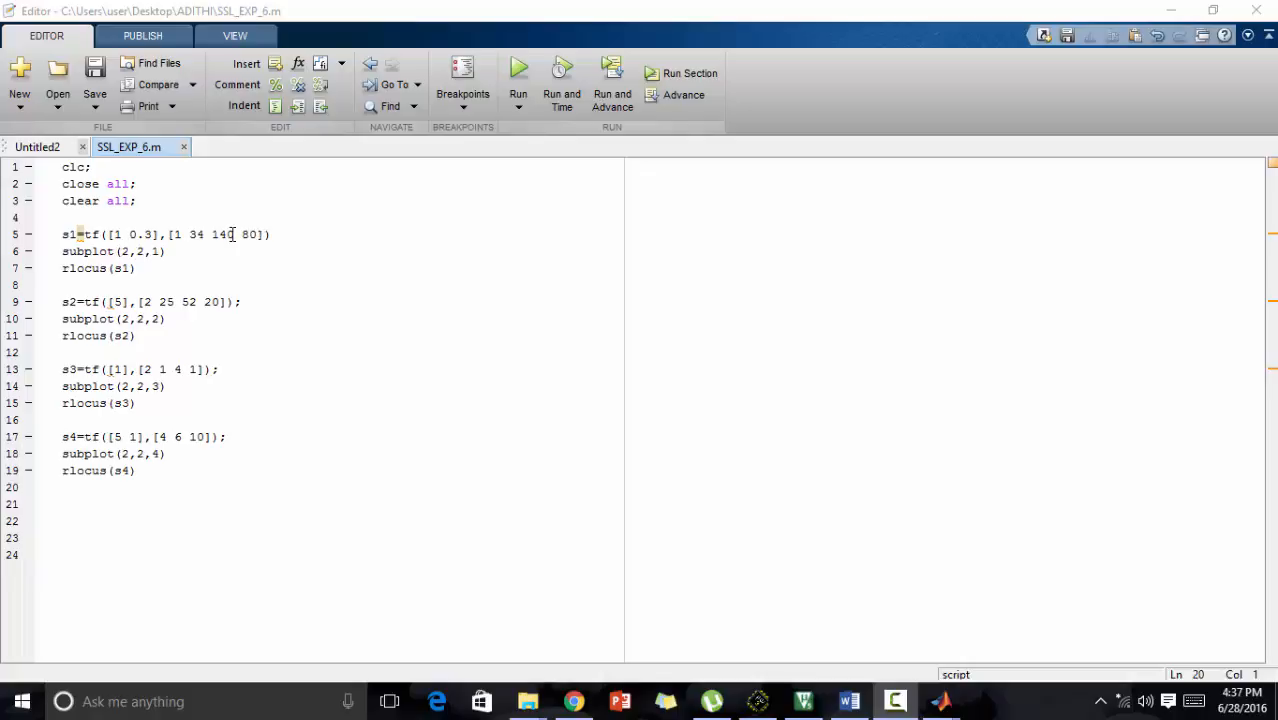
pyautogui.click(212, 234)
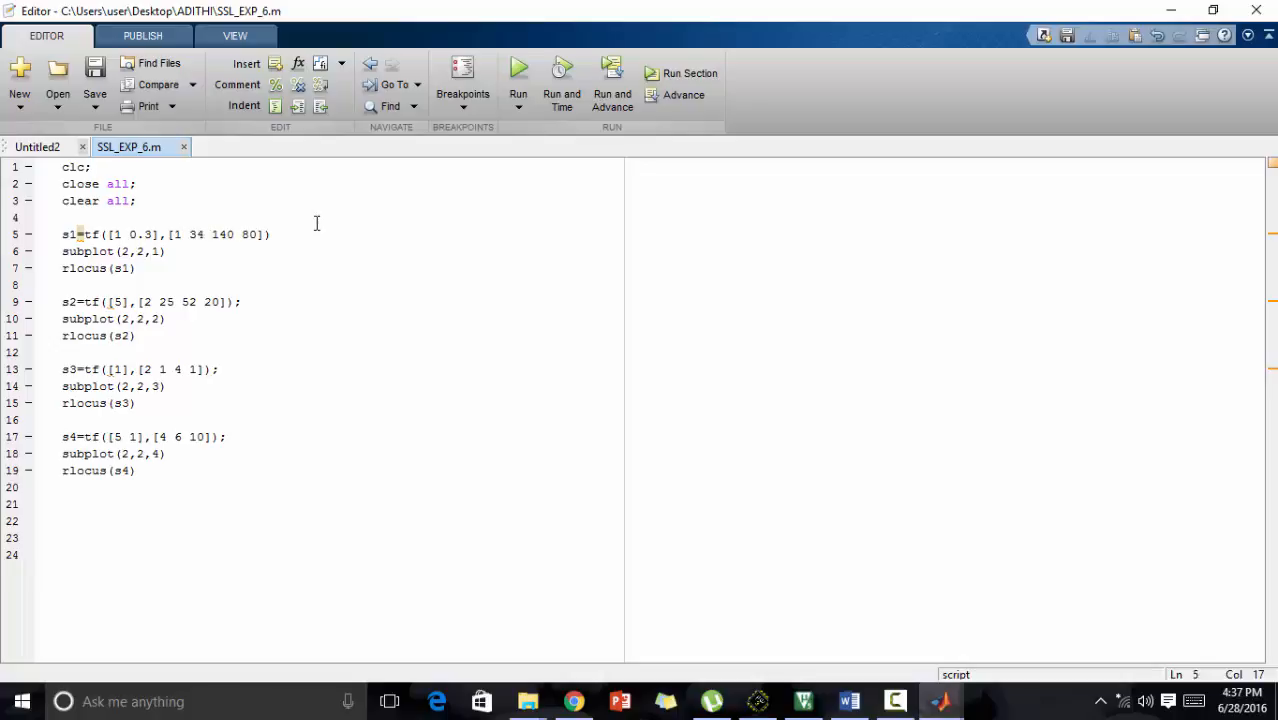
pyautogui.click(270, 234)
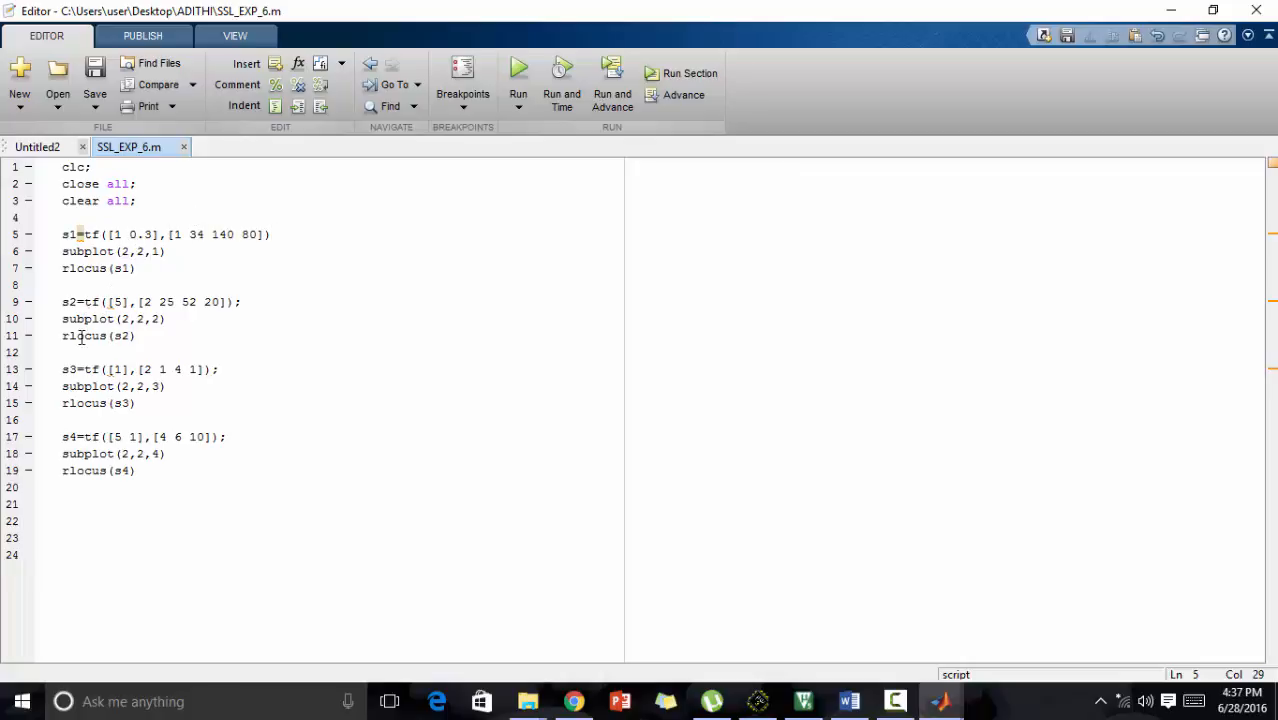
pyautogui.moveTo(308, 406)
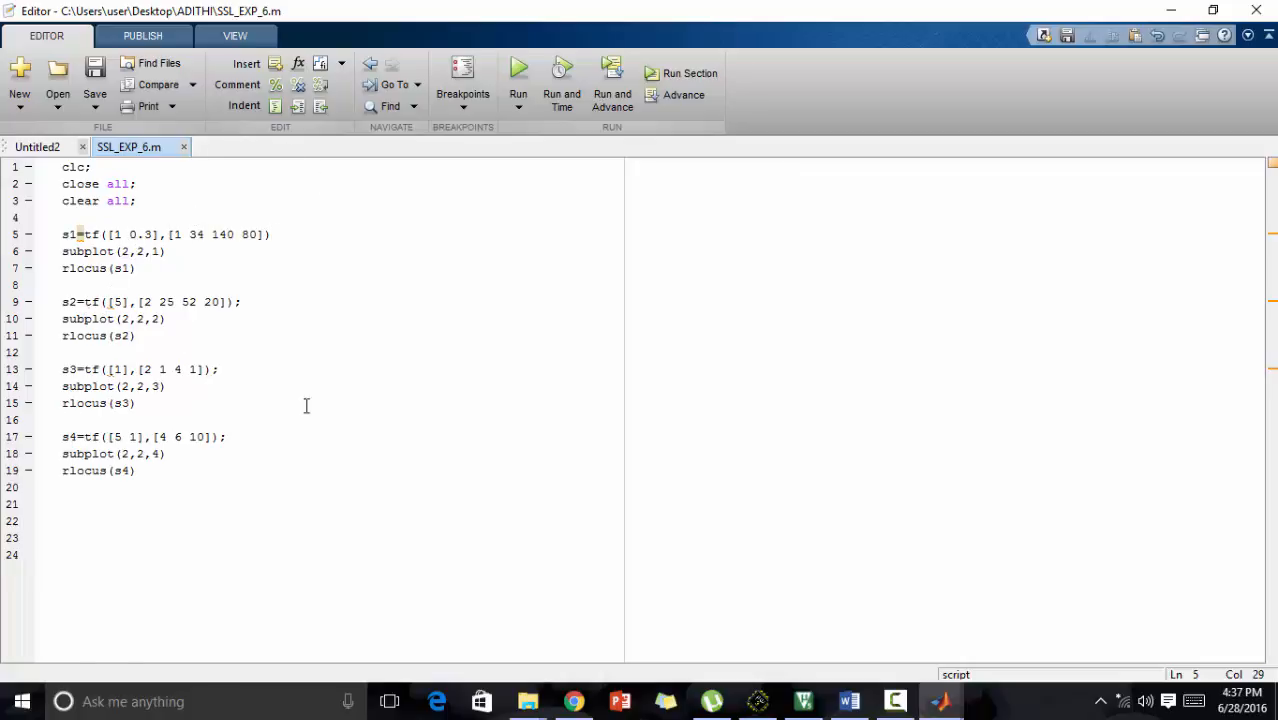
pyautogui.moveTo(82, 336)
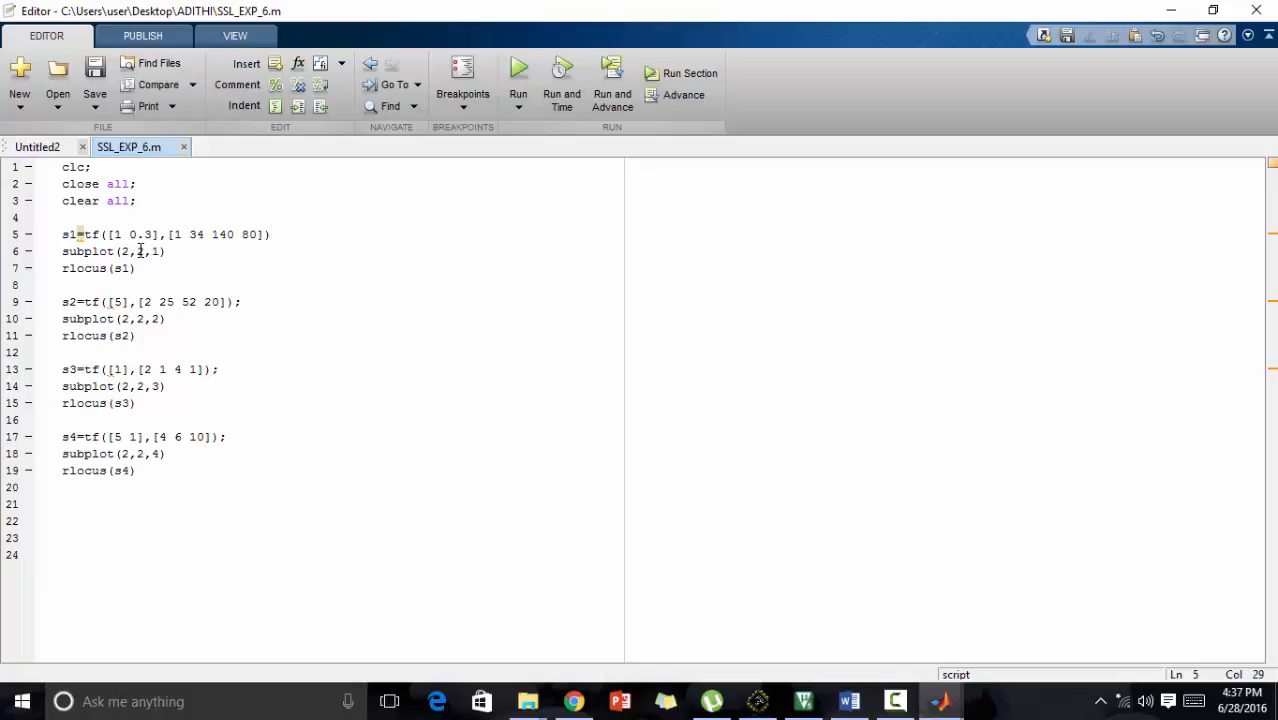
pyautogui.click(270, 234)
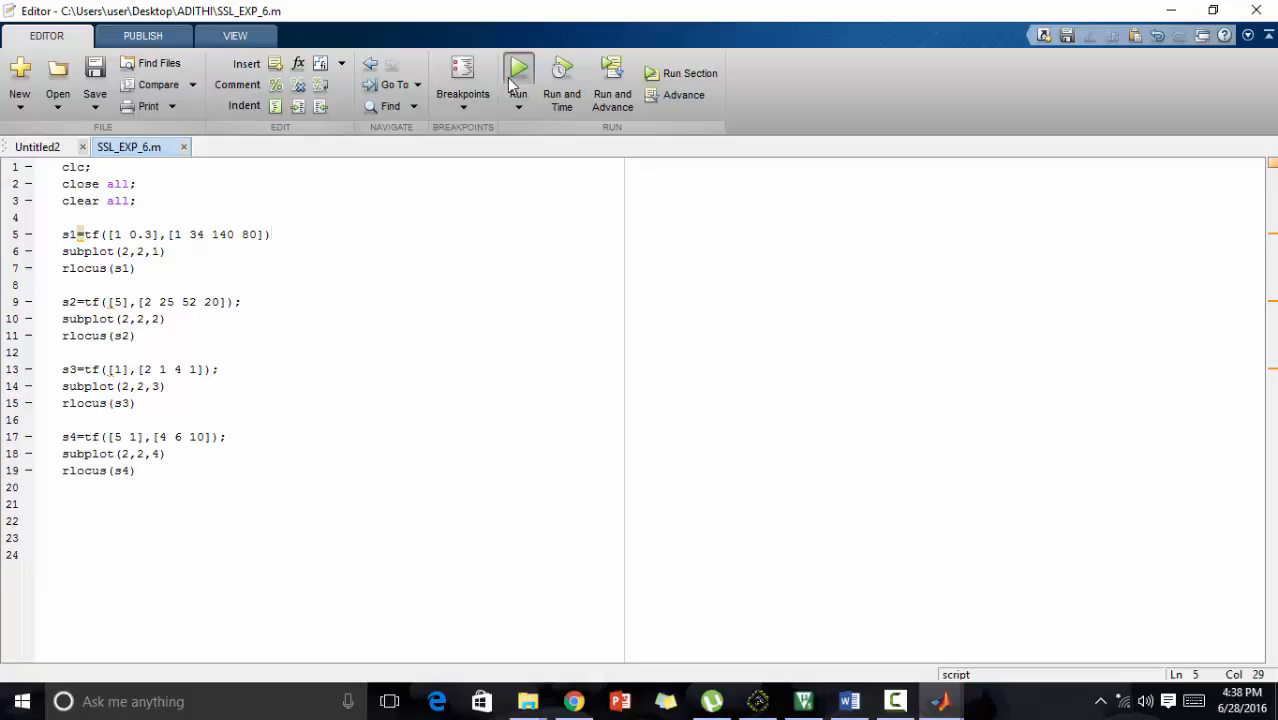
# Step: Run SSL_EXP_6.m and bring Figure 1 with the four root-locus subplots to the front
pyautogui.click(518, 72)
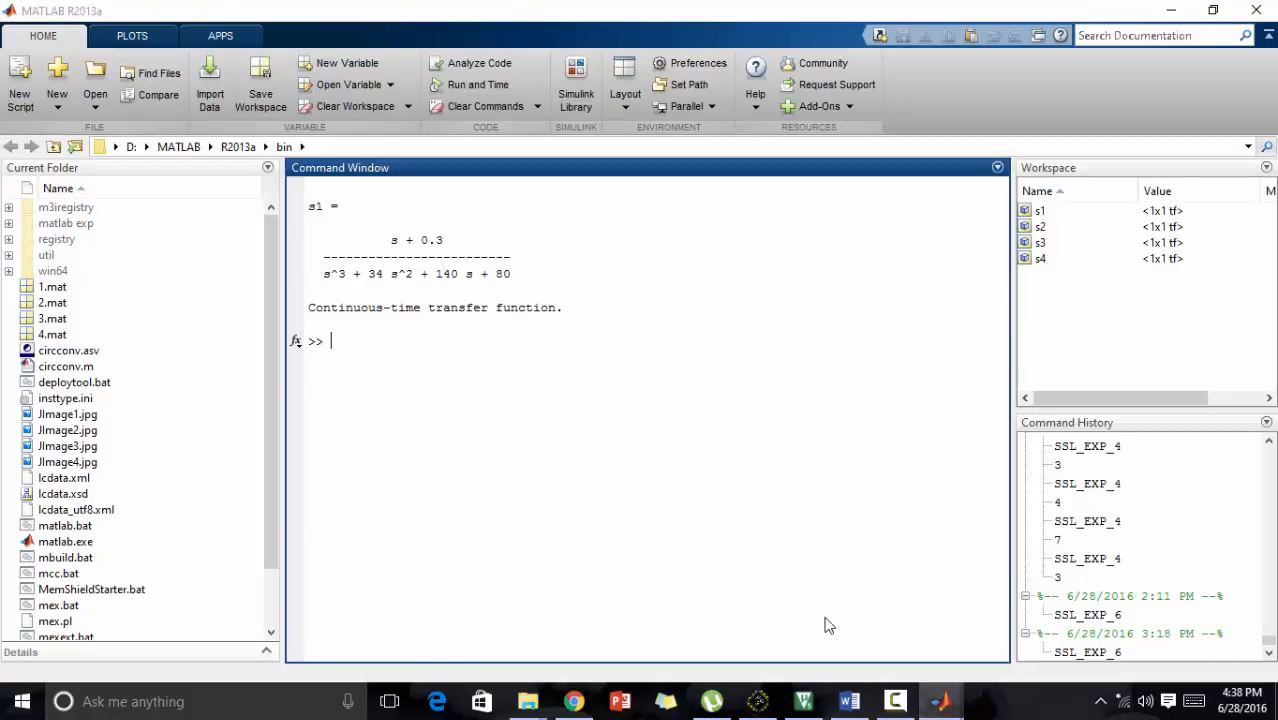
pyautogui.moveTo(436, 256)
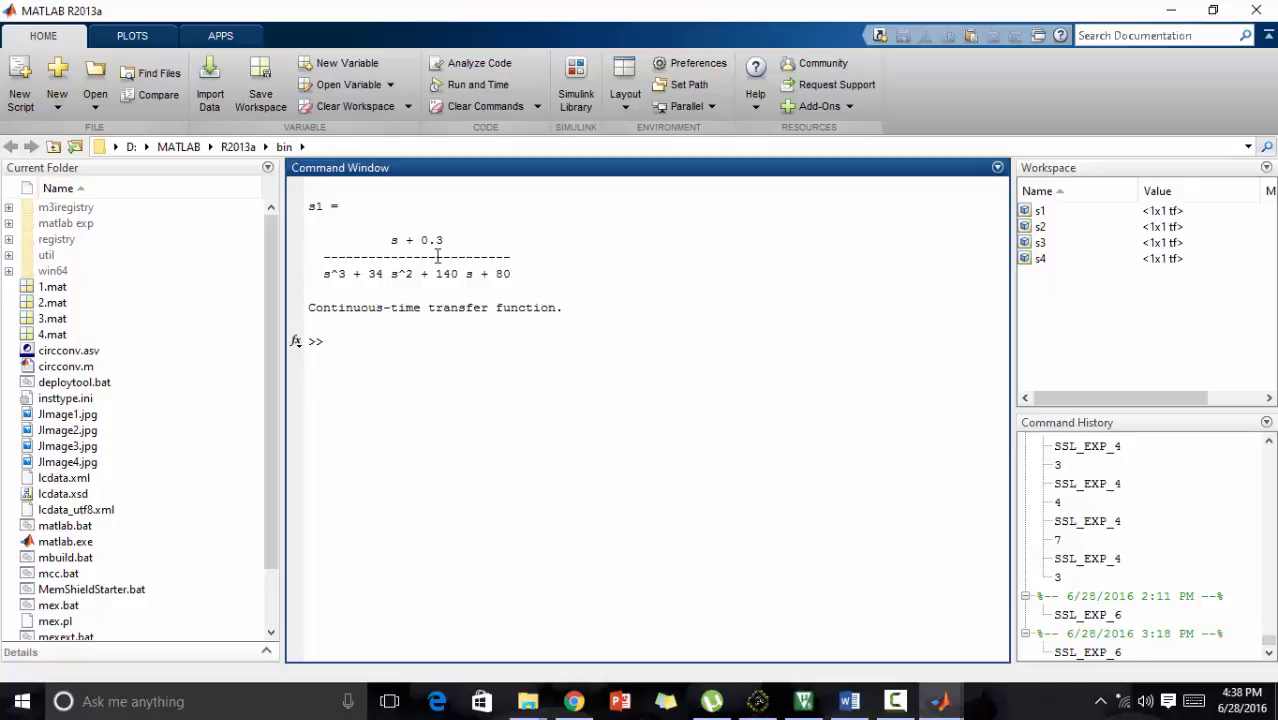
pyautogui.moveTo(360, 196)
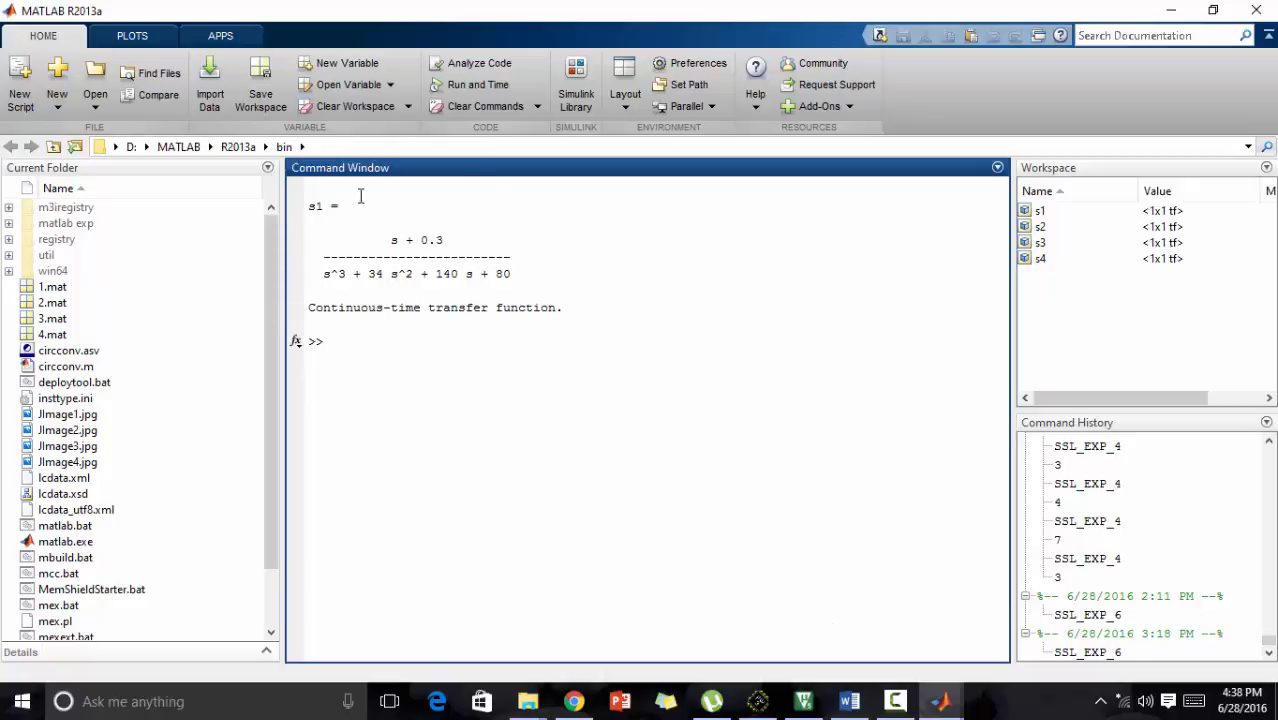
pyautogui.moveTo(390, 248)
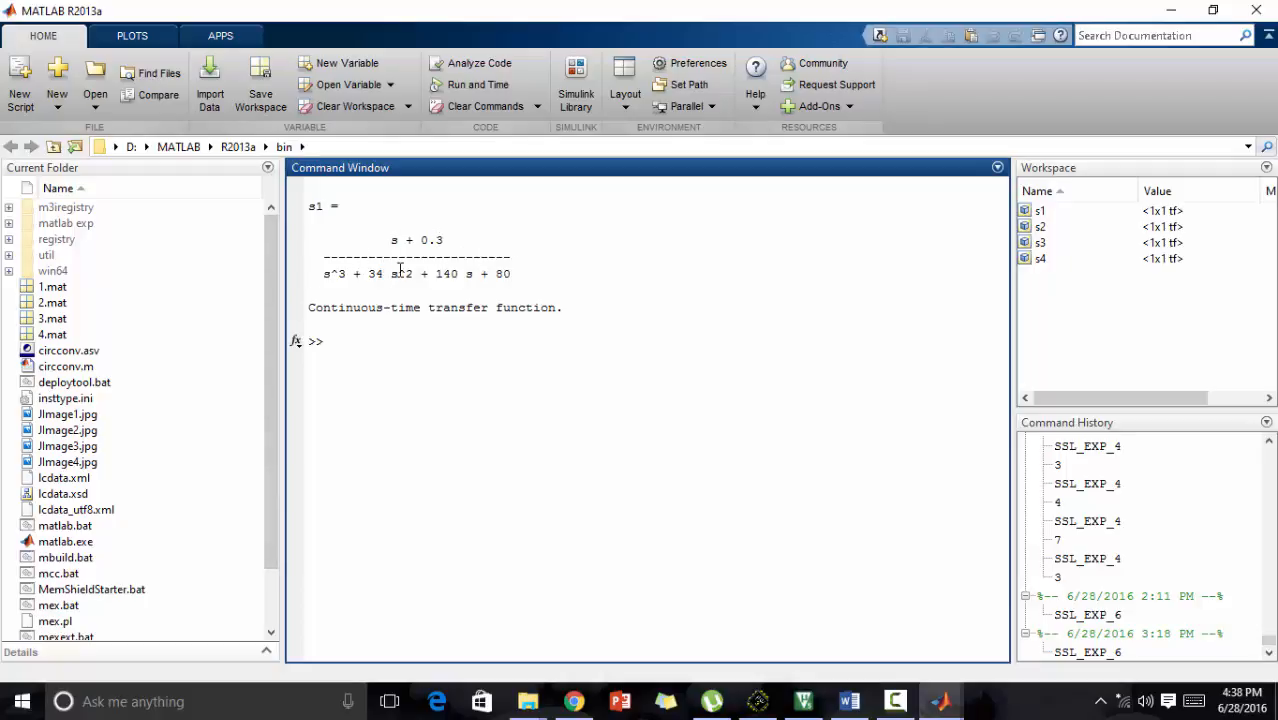
pyautogui.moveTo(728, 266)
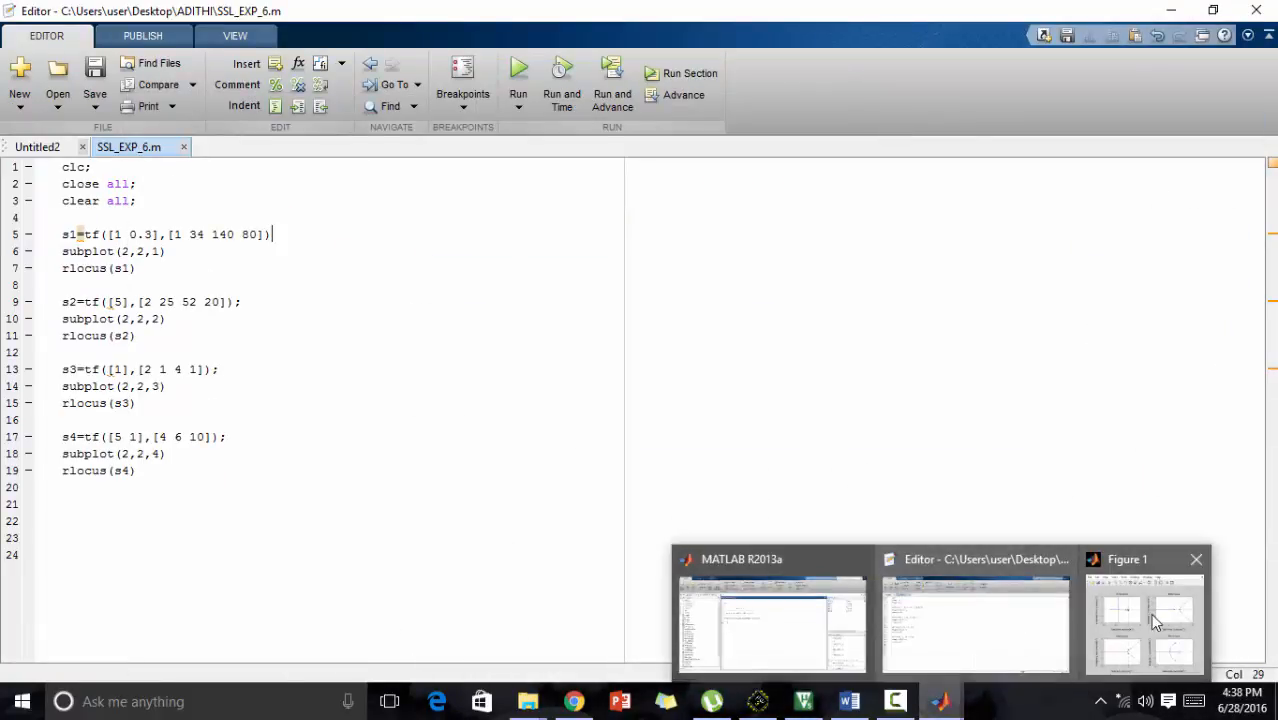
pyautogui.click(1144, 620)
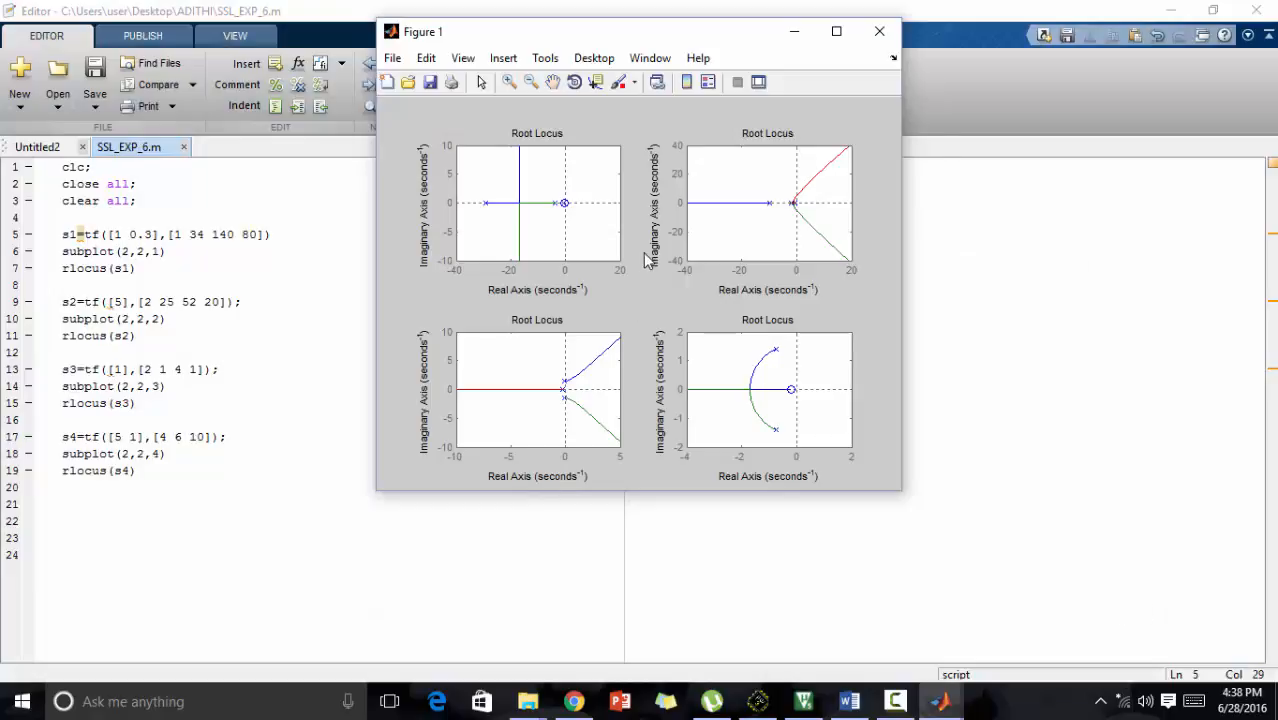
pyautogui.moveTo(444, 432)
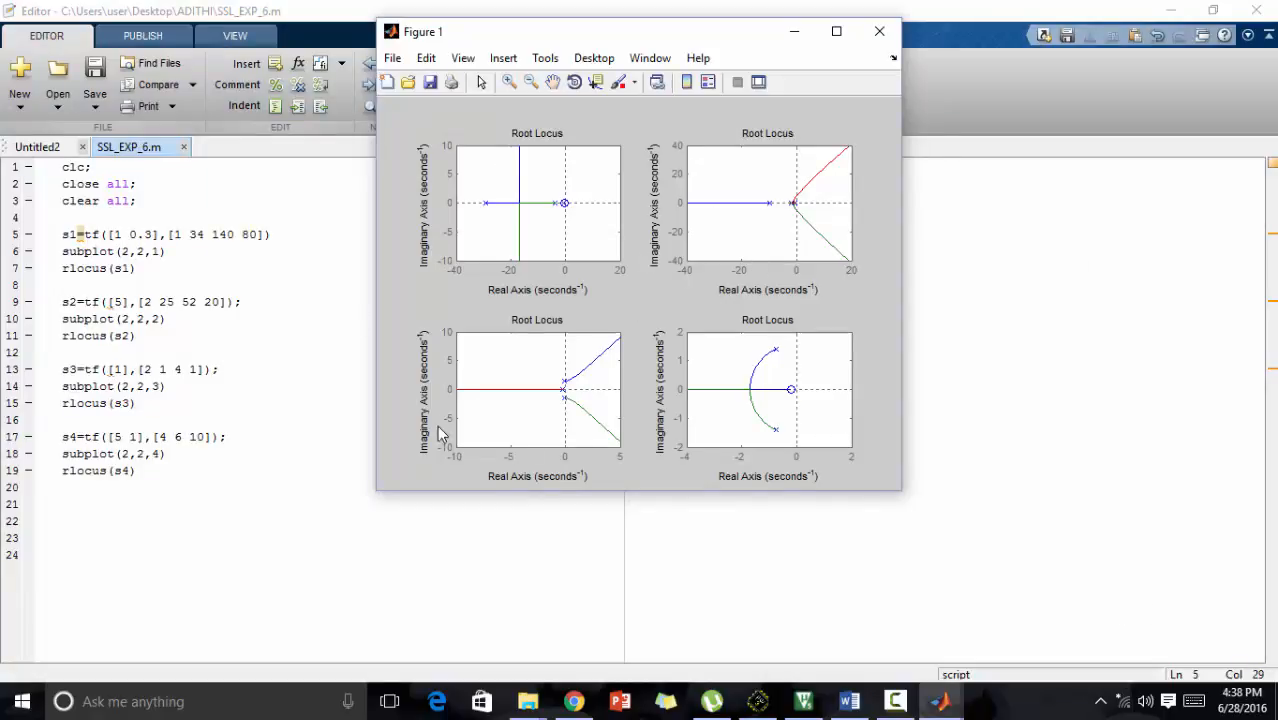